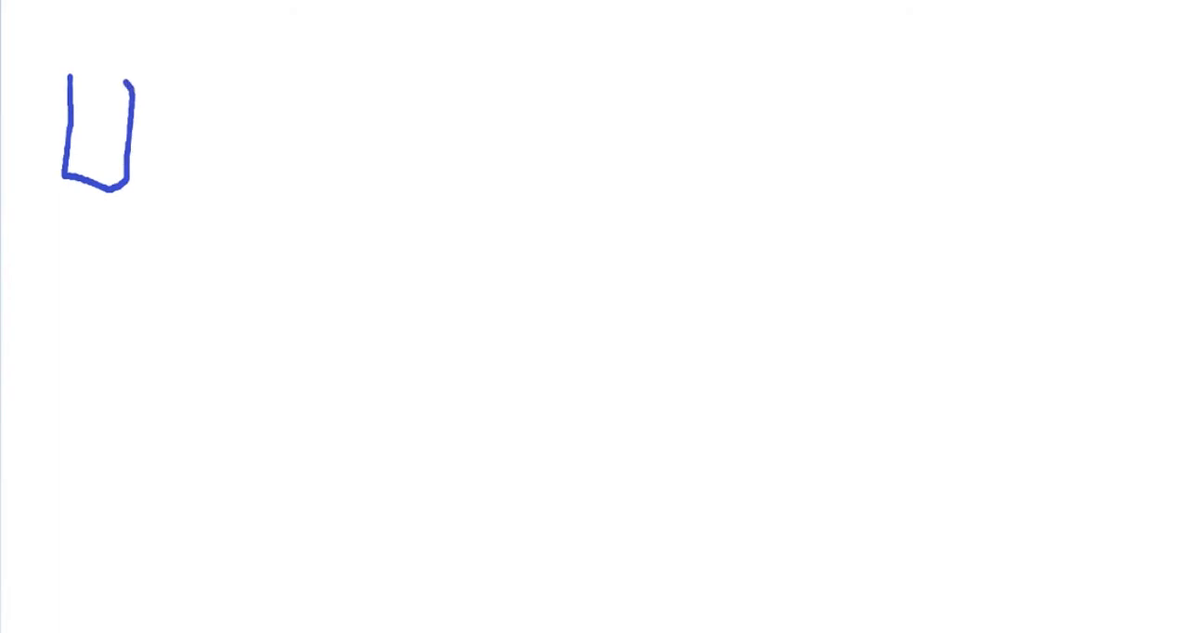
- Finish the tall narrow blue block beside the squat one at top left
drag(200, 84, 269, 260)
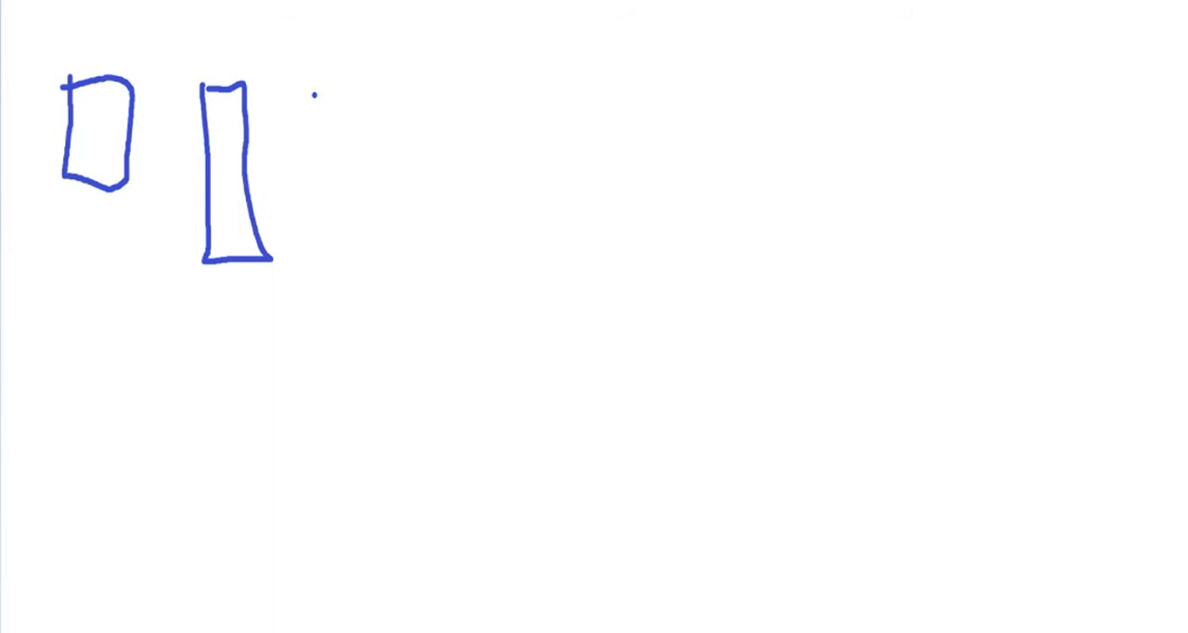
- Draw two columns of five blue student ovals beside the tall block and further right
drag(316, 93, 316, 213)
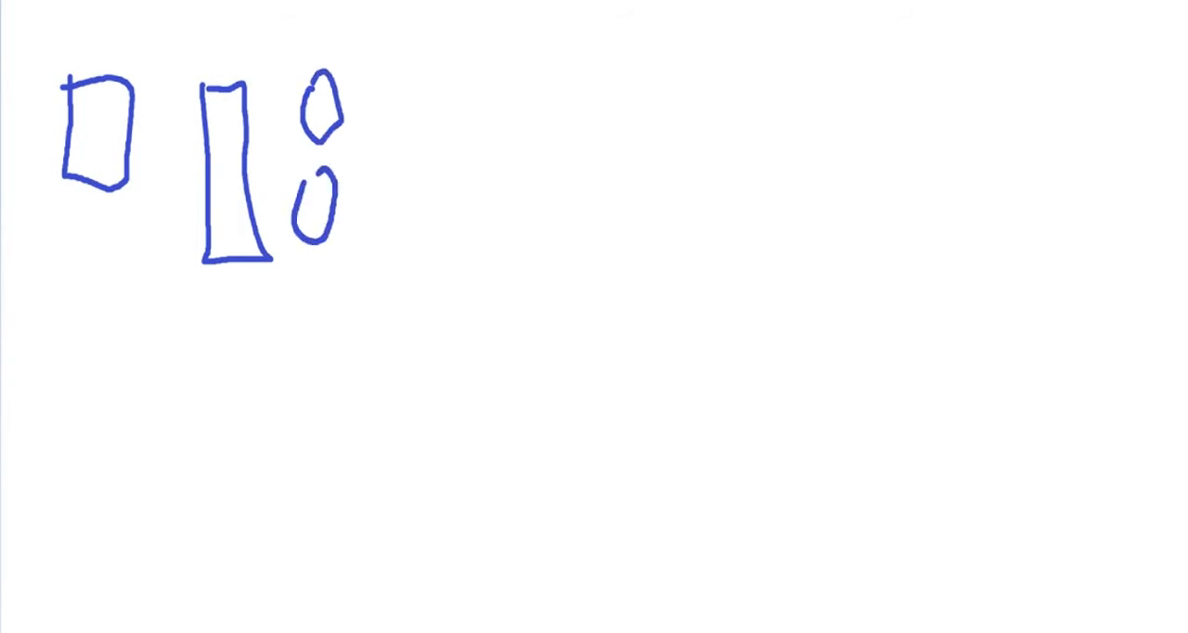
drag(311, 278, 311, 409)
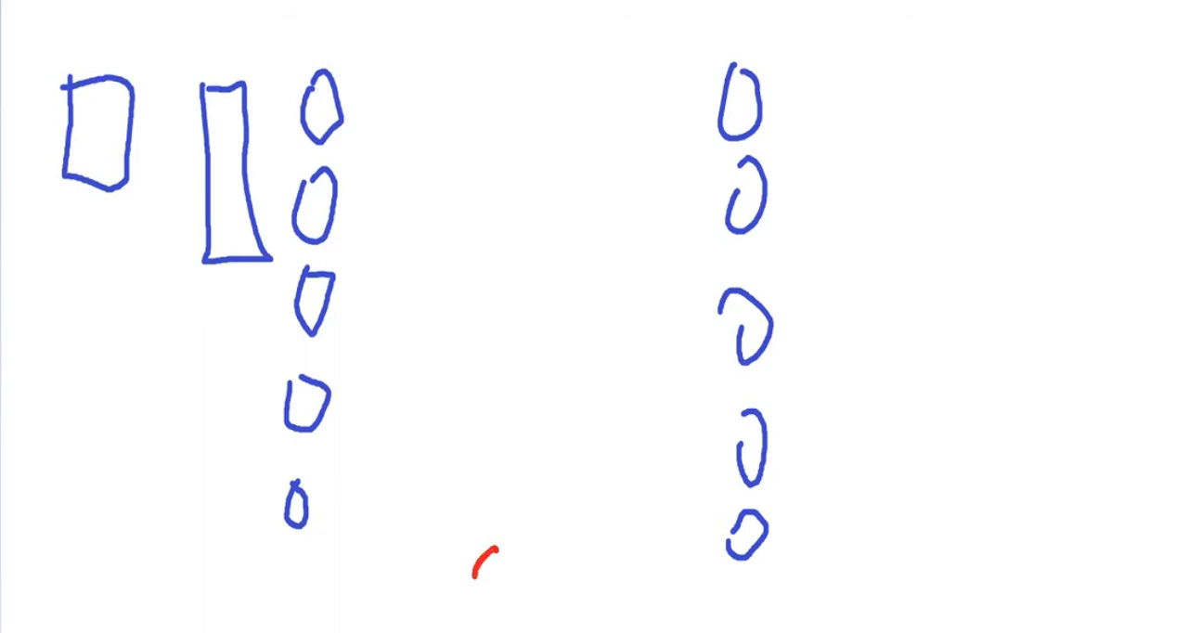
- Draw a red circle at bottom centre, the teacher's face, and a leftward arrow
drag(501, 557, 474, 594)
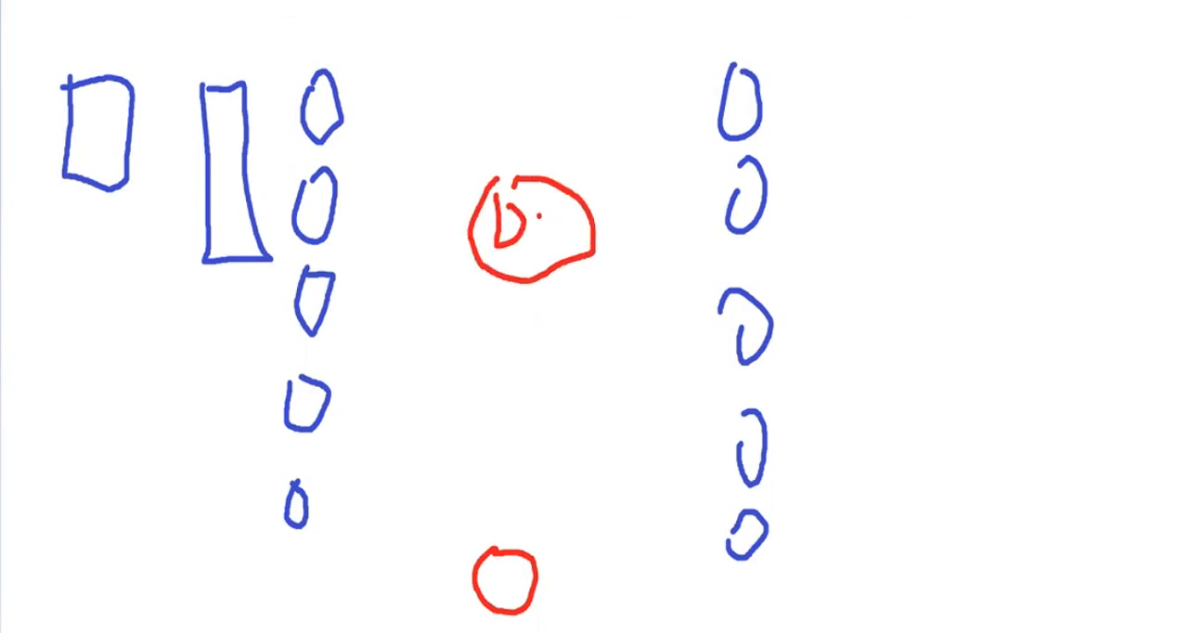
drag(524, 214, 543, 246)
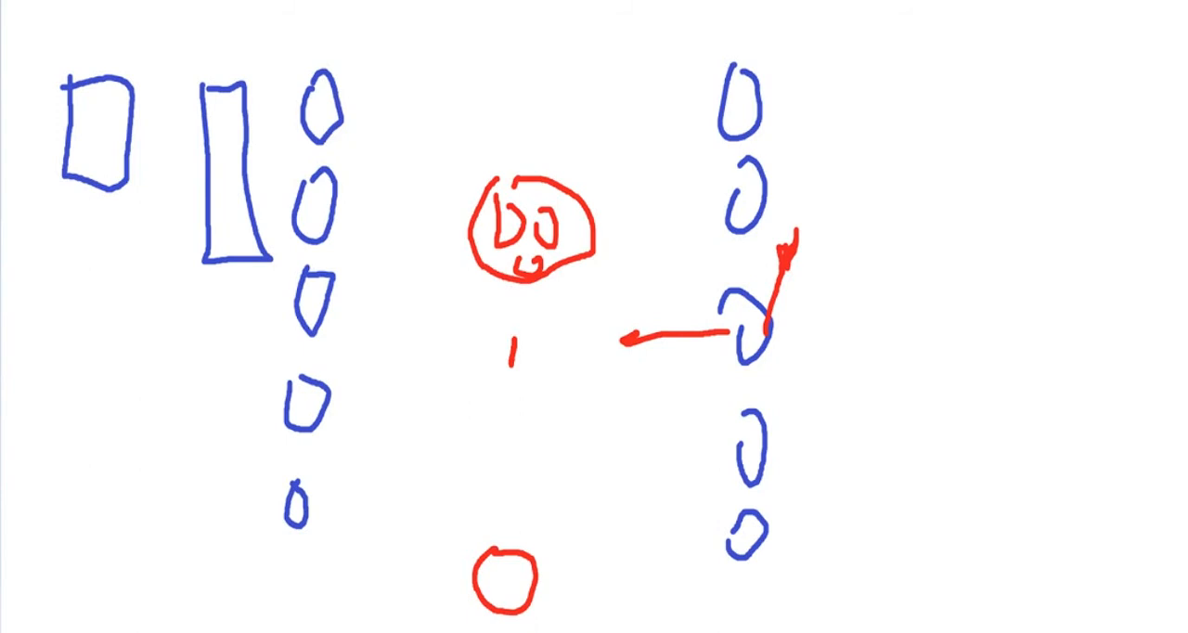
- Draw a red trapezoid body under the teacher's face with a blue X above
drag(515, 335, 566, 362)
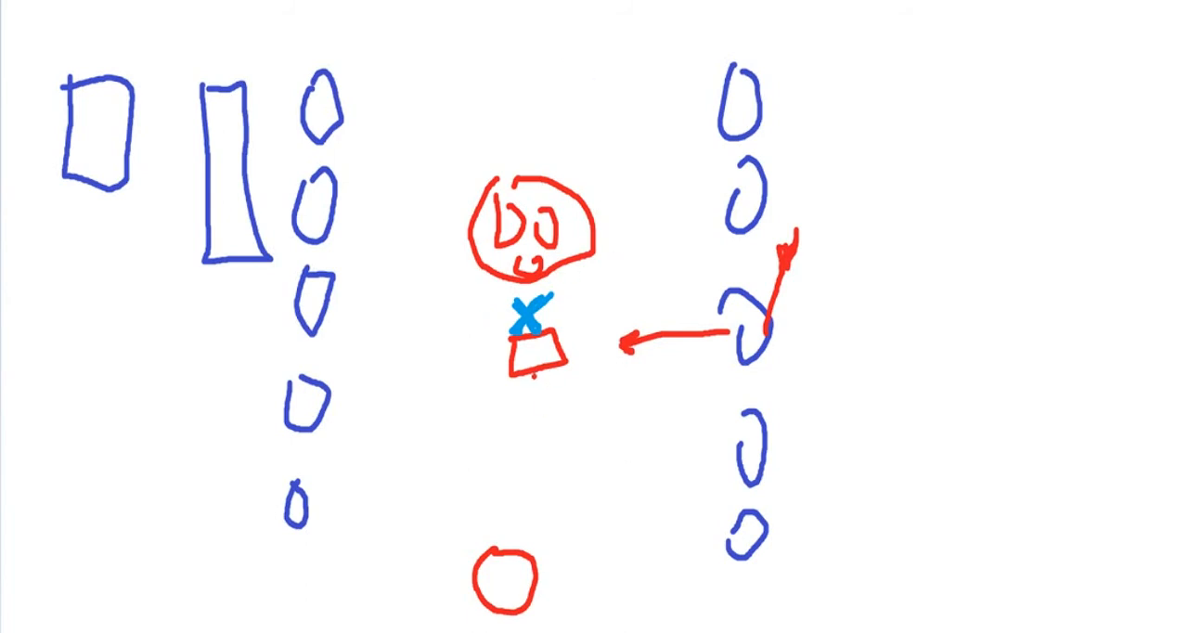
- Outline a tall red rectangle at the right edge with a small square at its base
drag(898, 114, 905, 557)
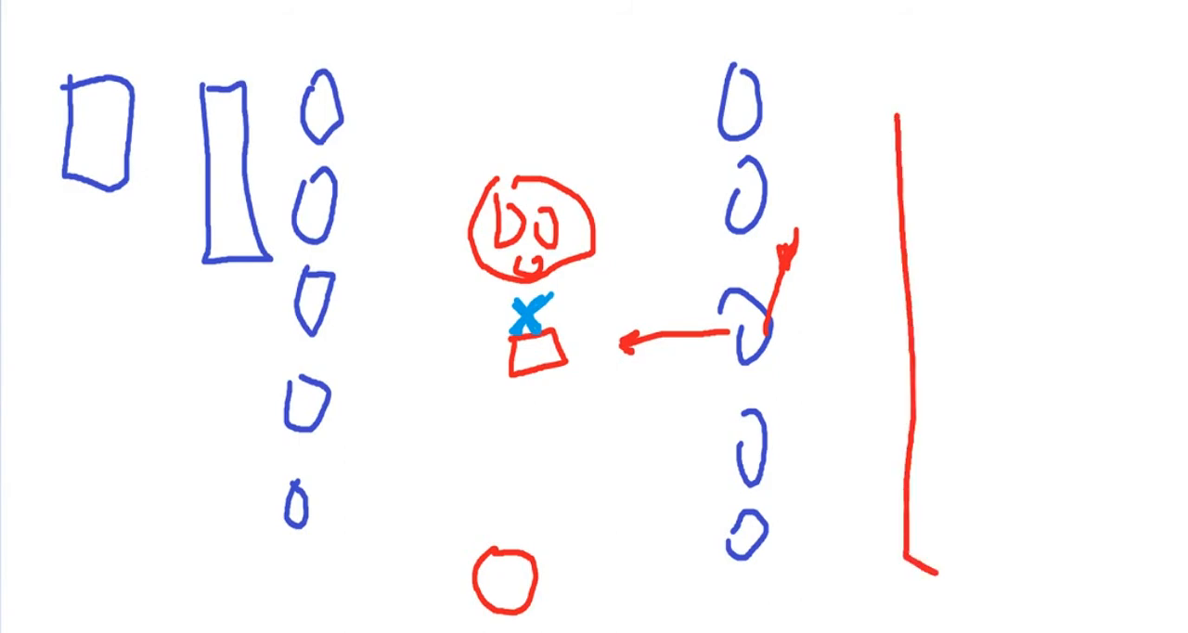
drag(895, 120, 1142, 585)
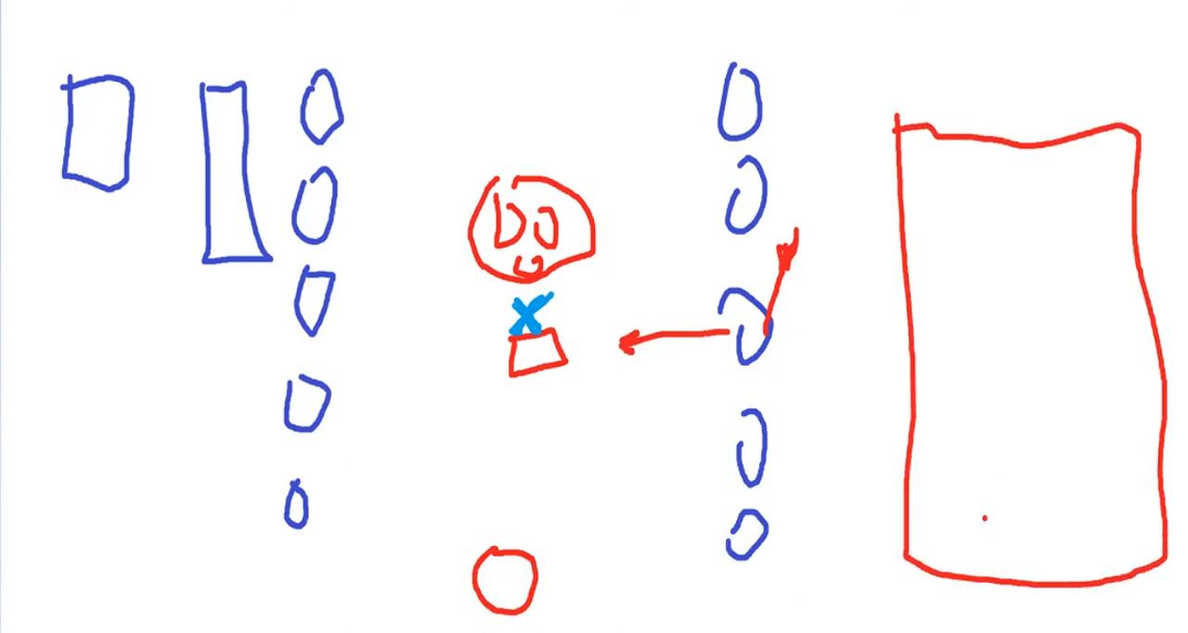
drag(984, 506, 1068, 576)
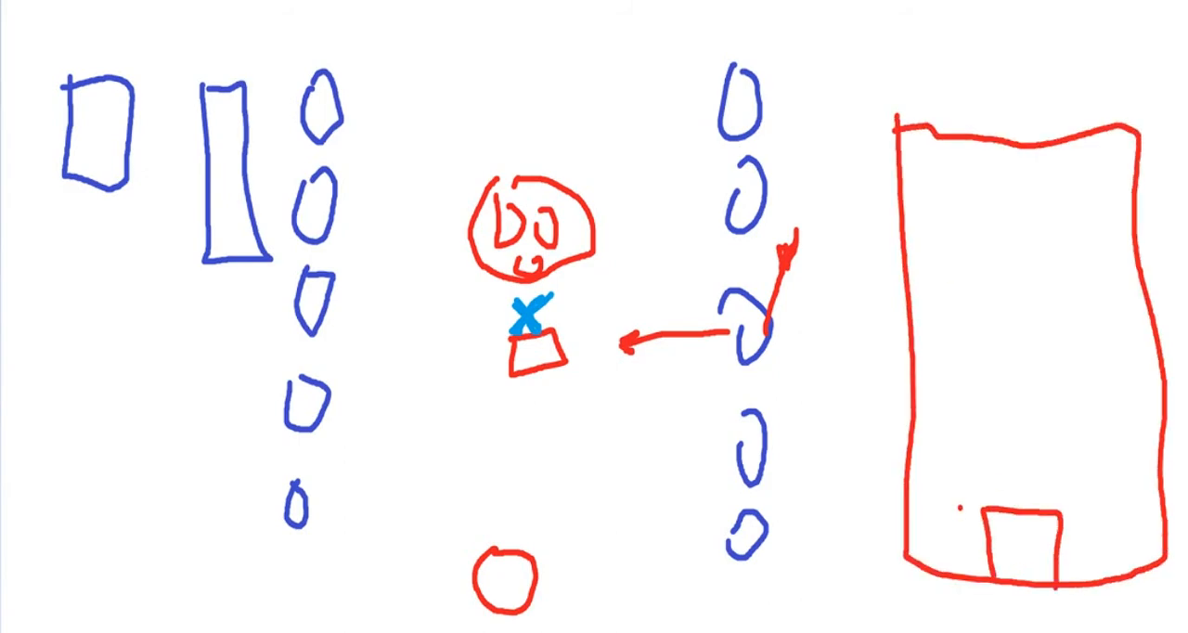